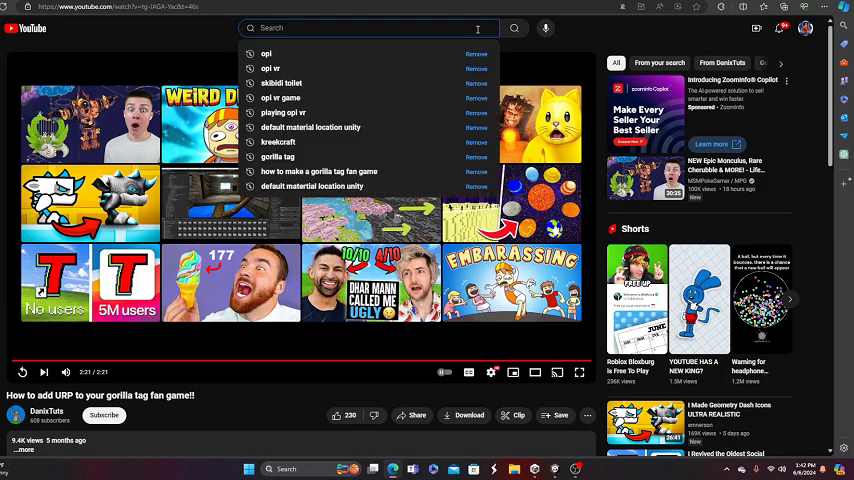
Dismiss the YouTube search suggestions and switch to Meta Quest Developer Hub from the taskbar
click(266, 52)
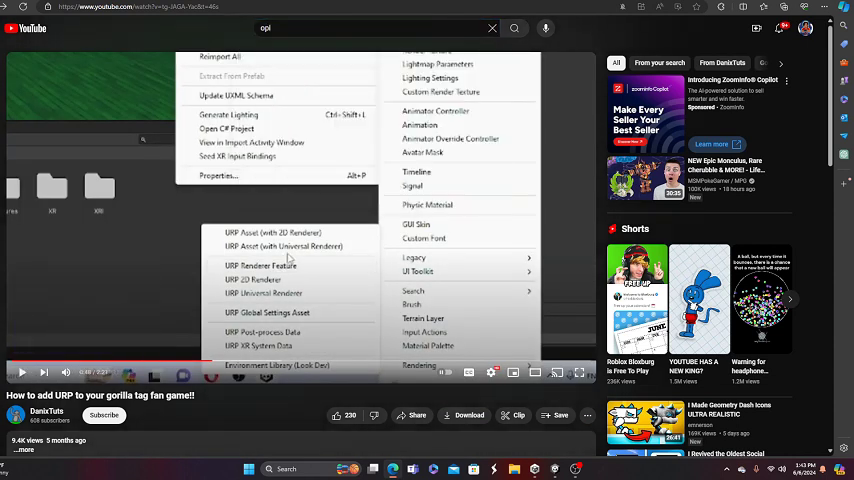
click(12, 28)
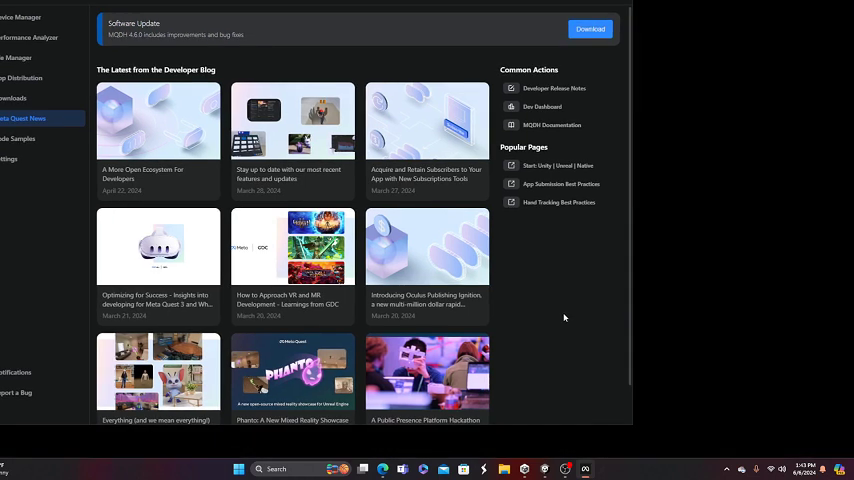
Show the Opi app's release channels under App Distribution's Pinned Apps
click(14, 98)
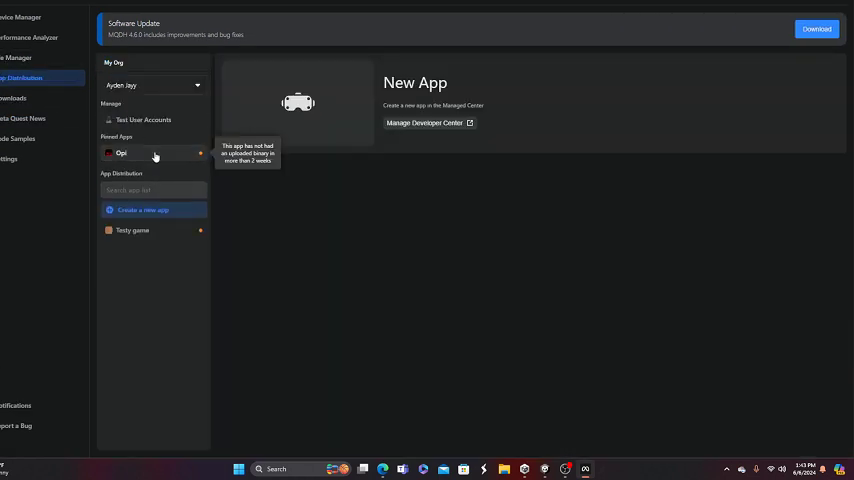
click(136, 152)
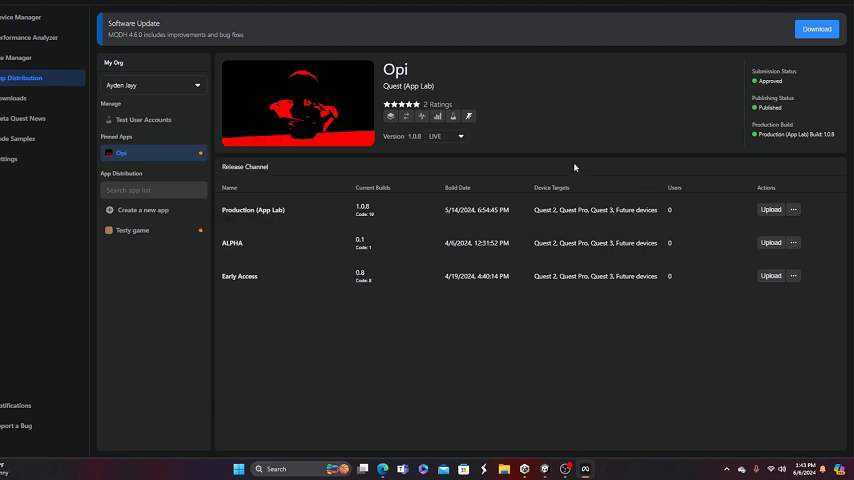
mouse_move(578, 144)
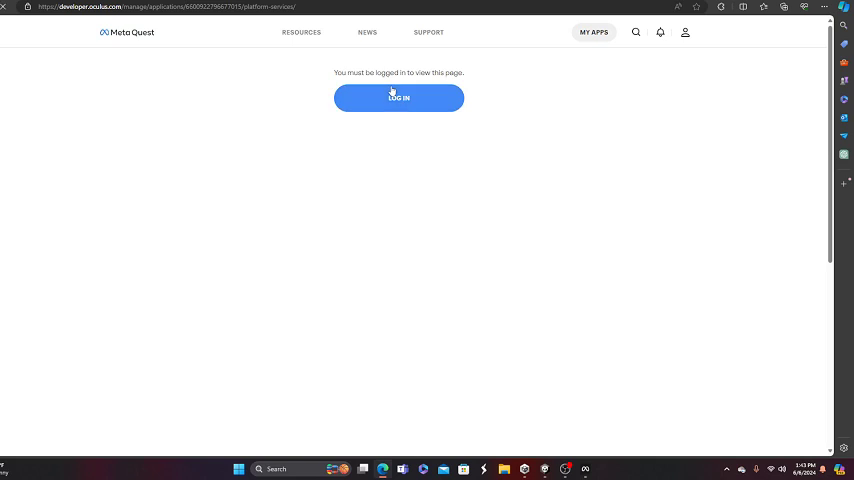
Begin logging in from the 'You must be logged in' page toward the Meta login
click(398, 98)
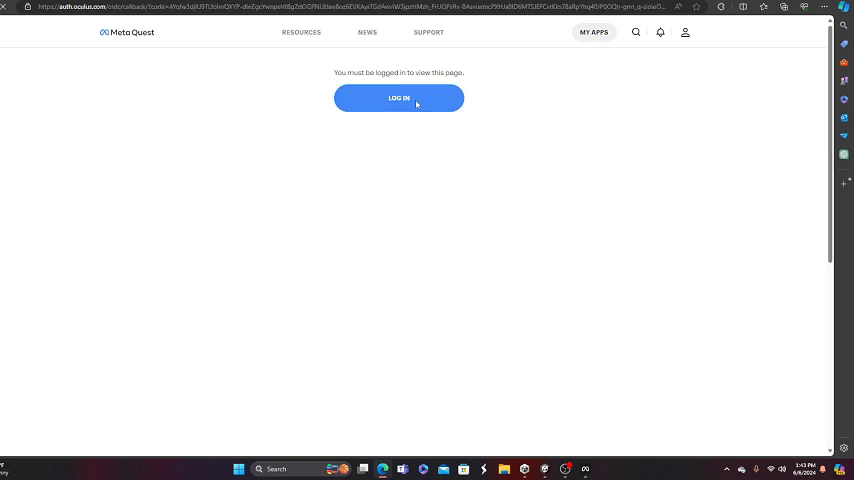
click(398, 98)
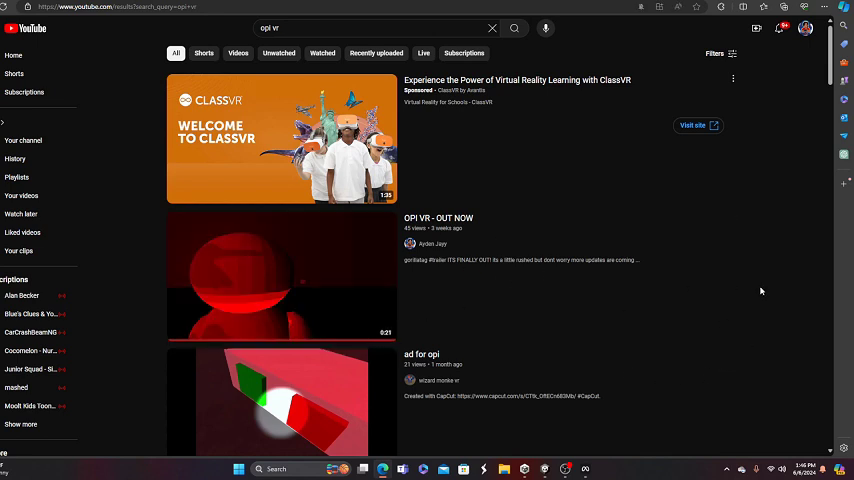
Browse the opi ad's creator channel and its Videos list, then return to the 'opi vr' results
scroll(down, 3)
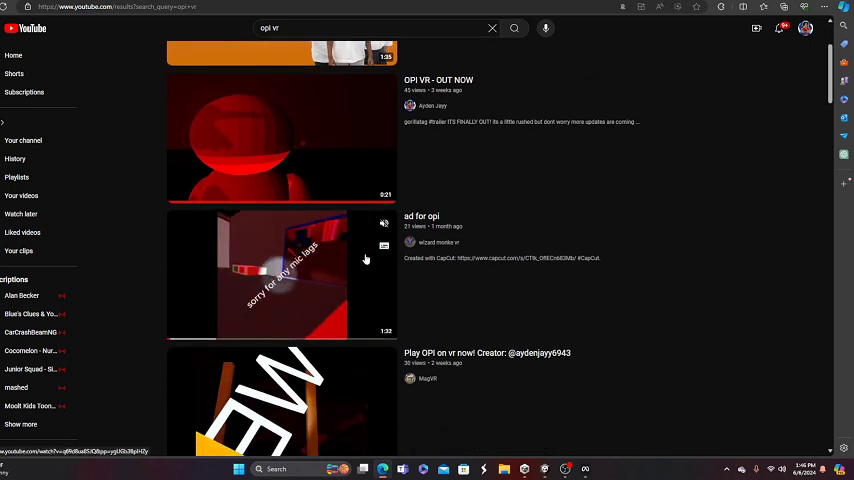
click(410, 242)
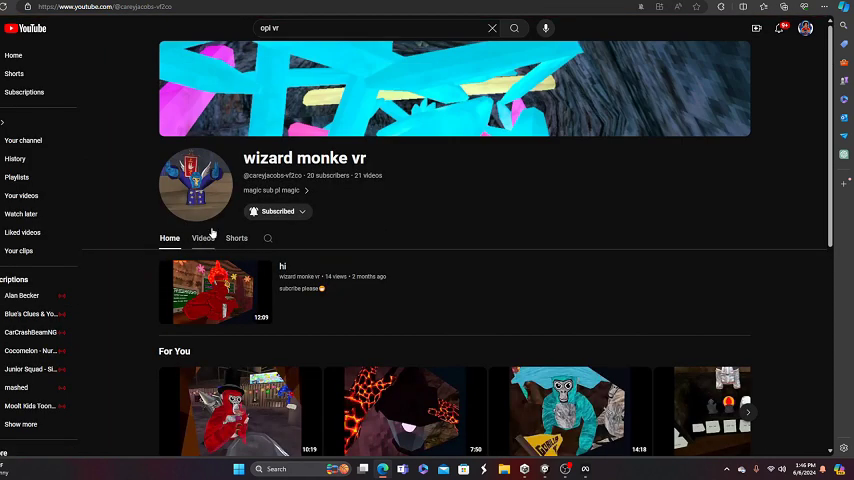
click(204, 238)
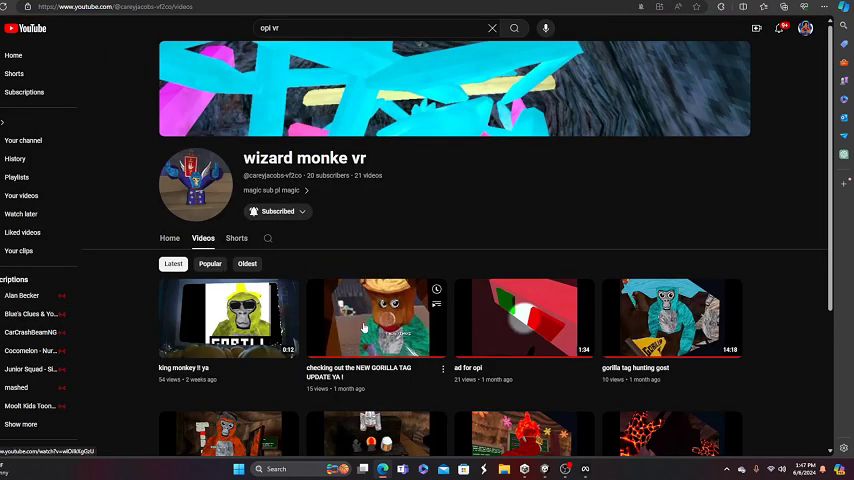
click(522, 318)
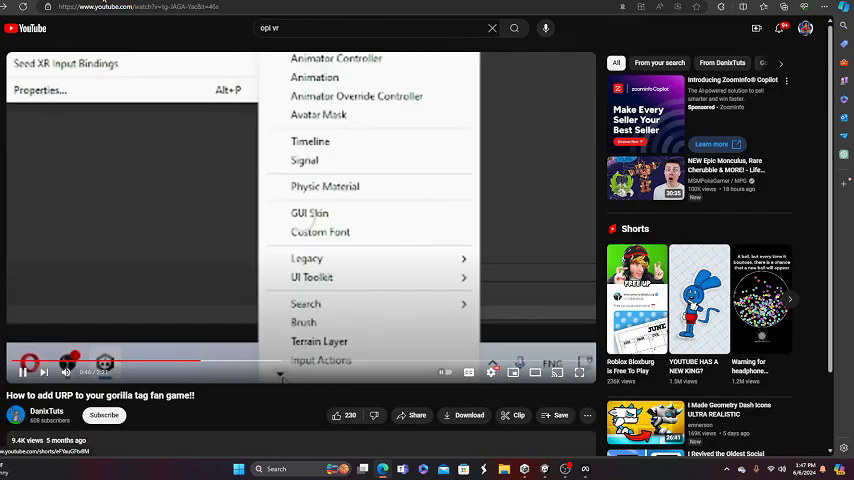
click(514, 28)
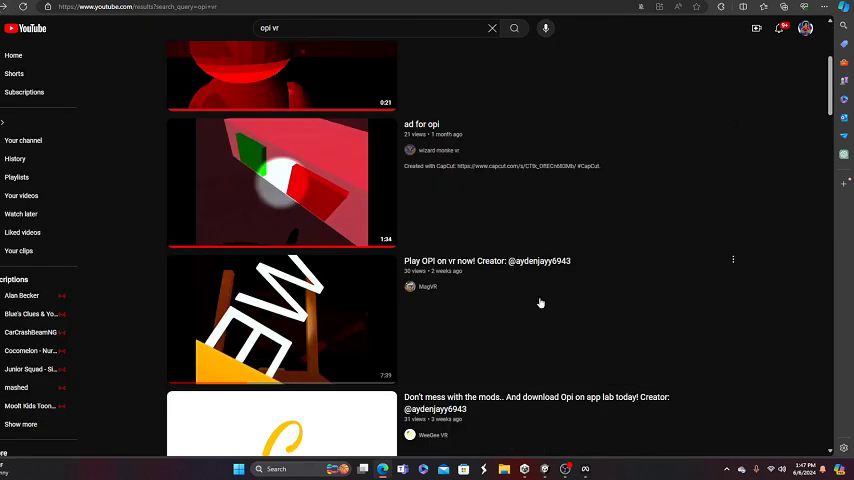
Start watching the 'Play OPI on vr now!' video from the search results
scroll(down, 3)
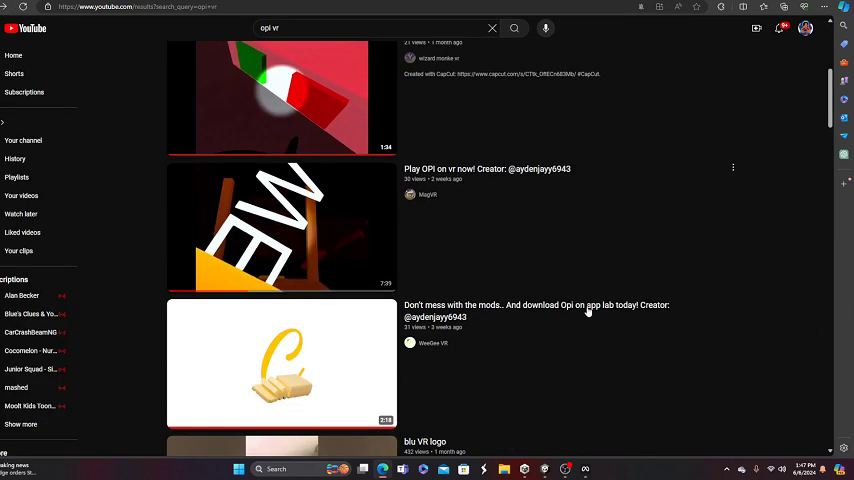
click(282, 226)
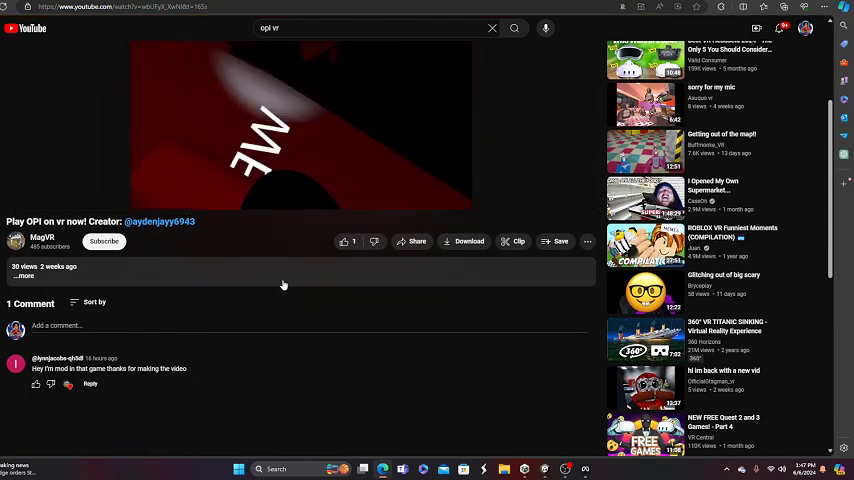